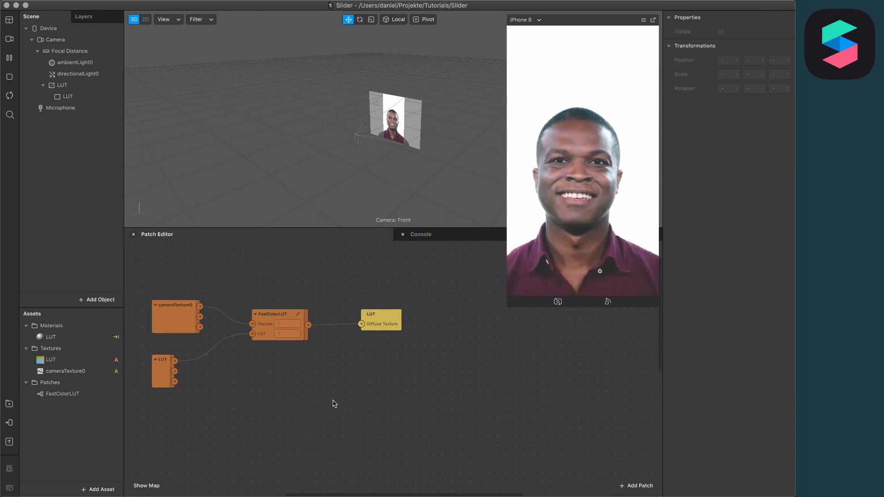
# - Add a Slider UI patch and a Pack patch set to Vector 4 to the graph
pyautogui.click(635, 485)
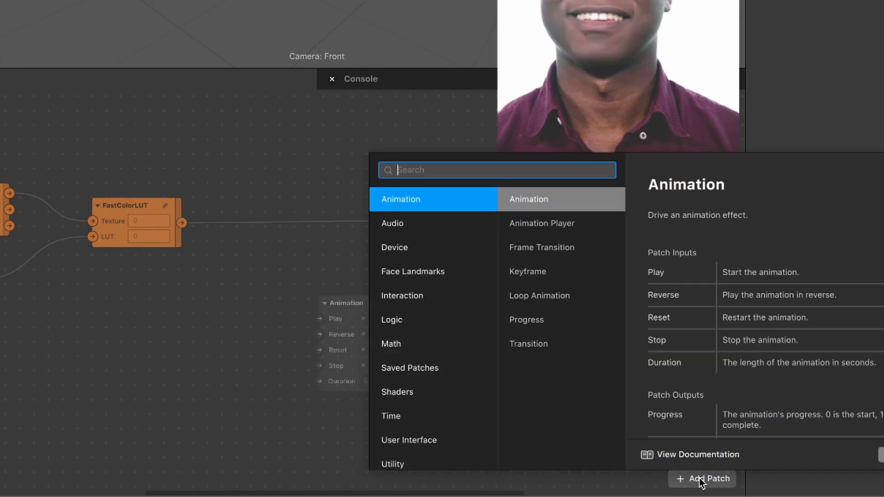
pyautogui.click(707, 478)
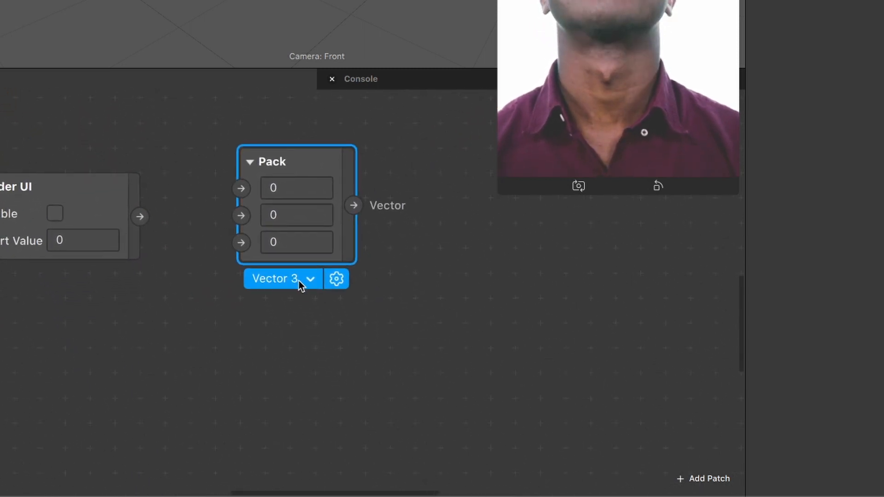
pyautogui.click(282, 278)
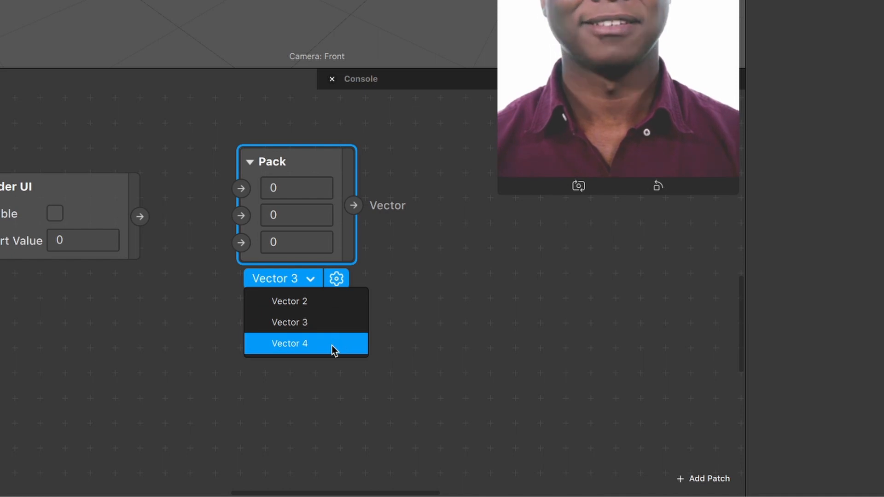
pyautogui.click(289, 343)
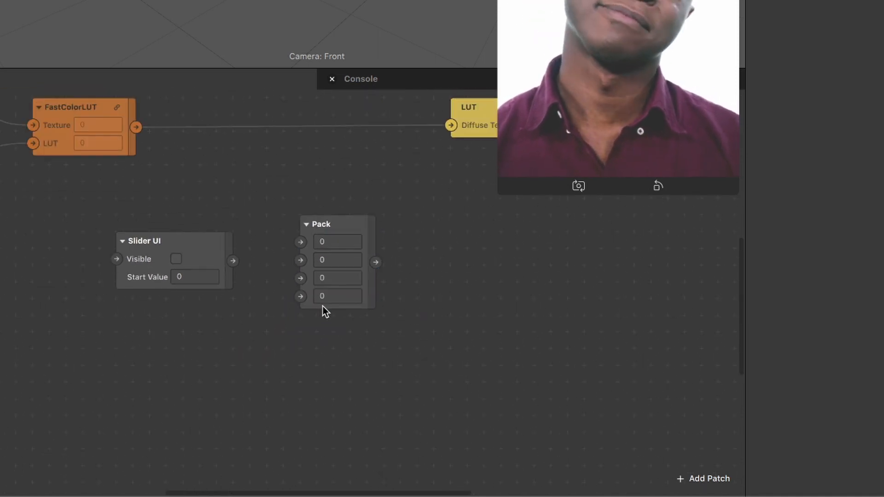
pyautogui.click(708, 477)
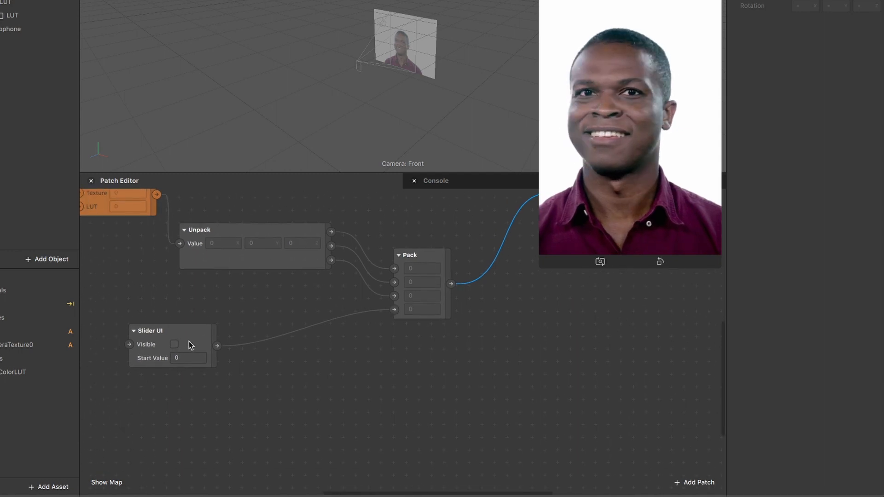
# - Give the Slider UI patch a 0.5 start value and turn on Visible
pyautogui.click(188, 357)
pyautogui.write(',5')
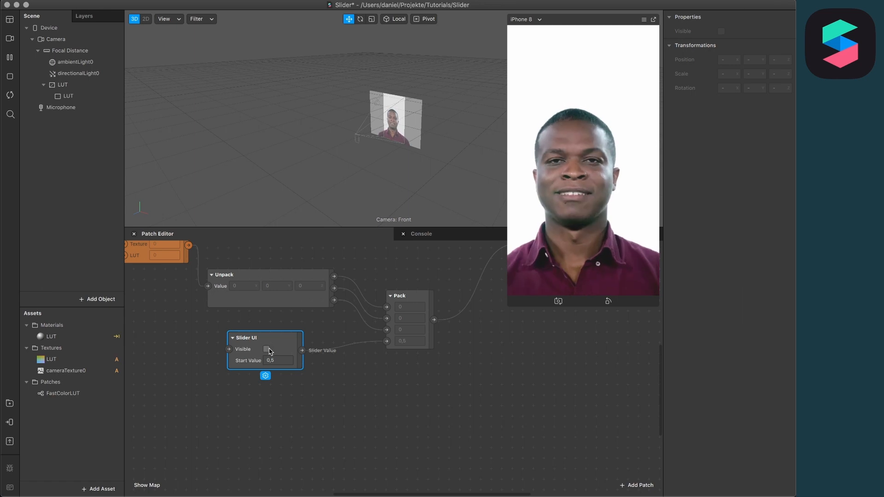
pyautogui.click(266, 349)
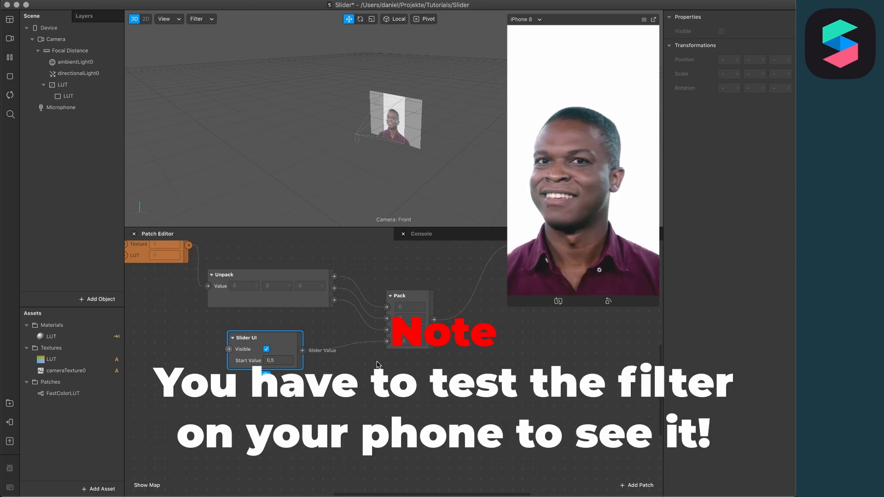
pyautogui.moveTo(10, 421)
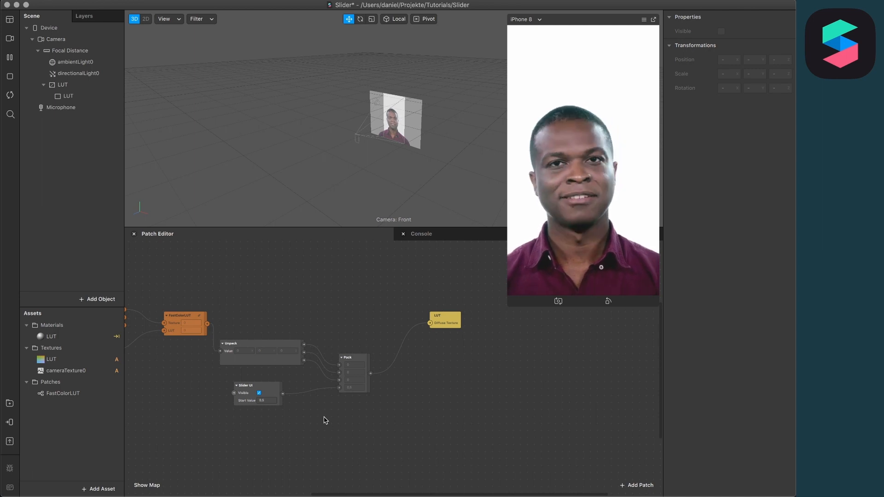
pyautogui.moveTo(166, 288)
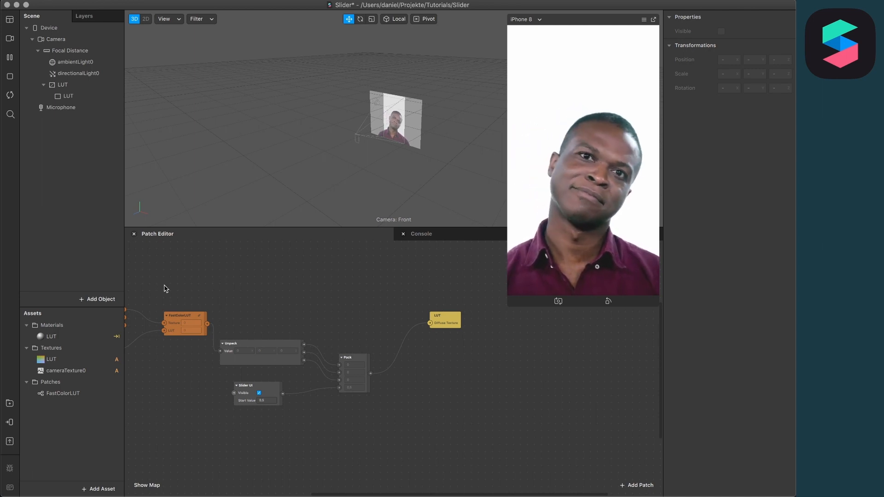